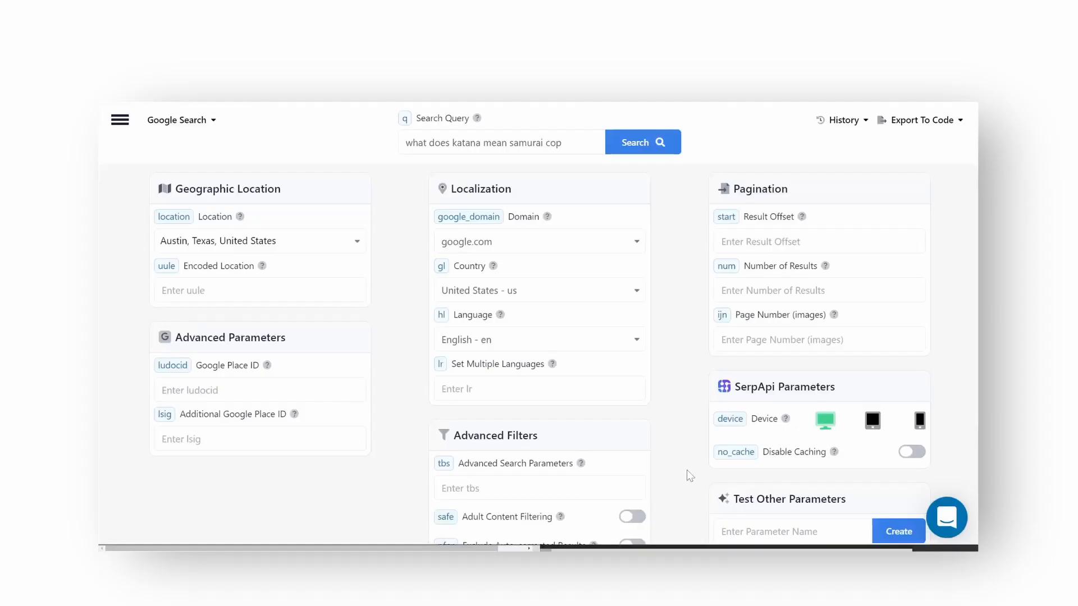
{"action": "mouse_move", "coordinate": [643, 142]}
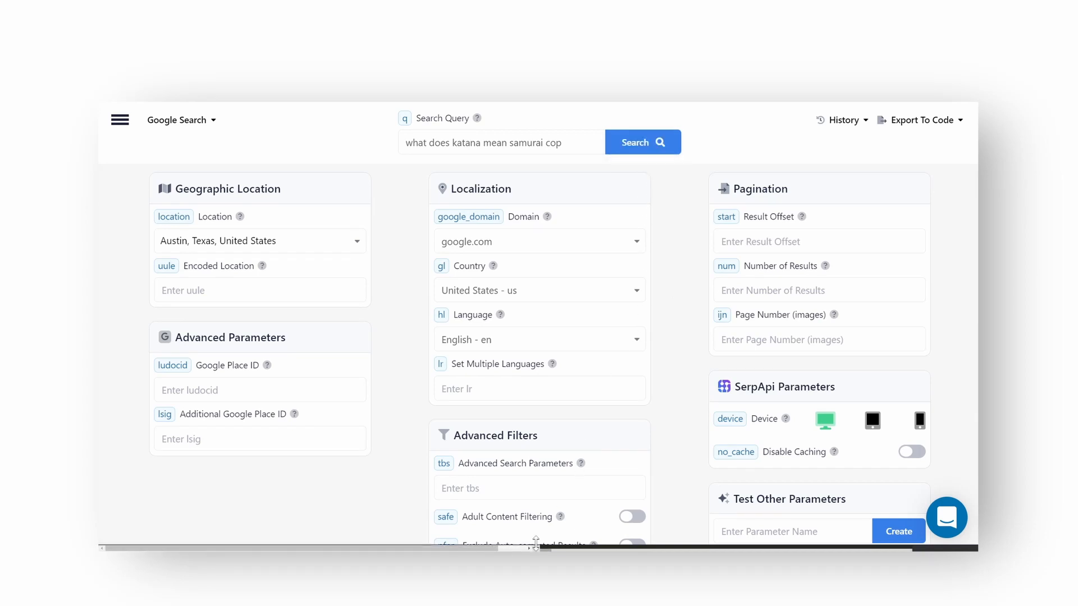
Step: Run the katana search and review the rendered Google results down to the related searches
{"action": "left_click", "coordinate": [641, 143]}
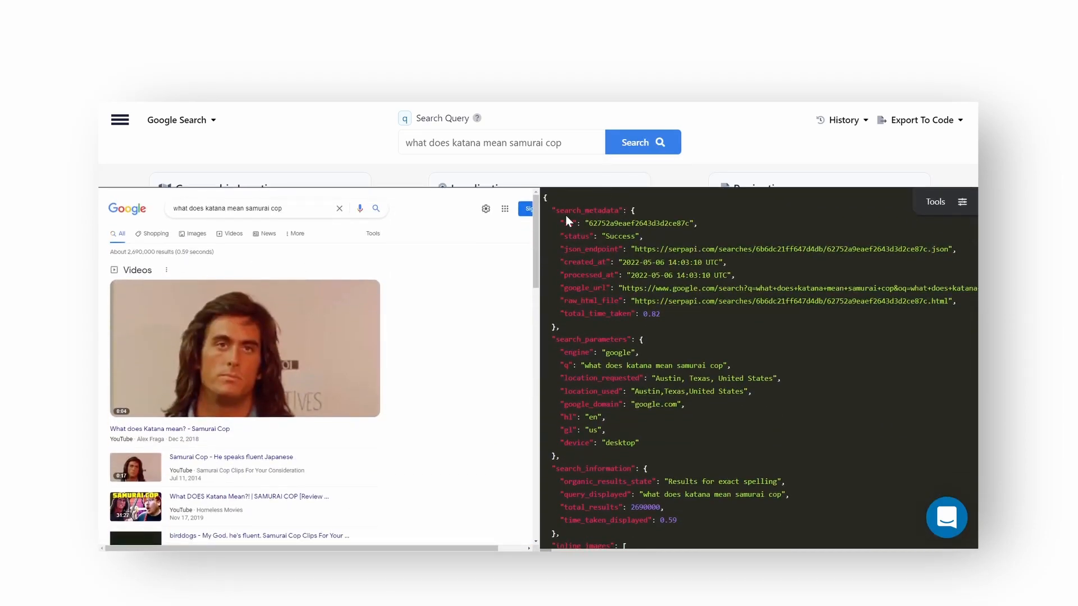
{"action": "scroll", "scroll_direction": "down", "scroll_amount": 3}
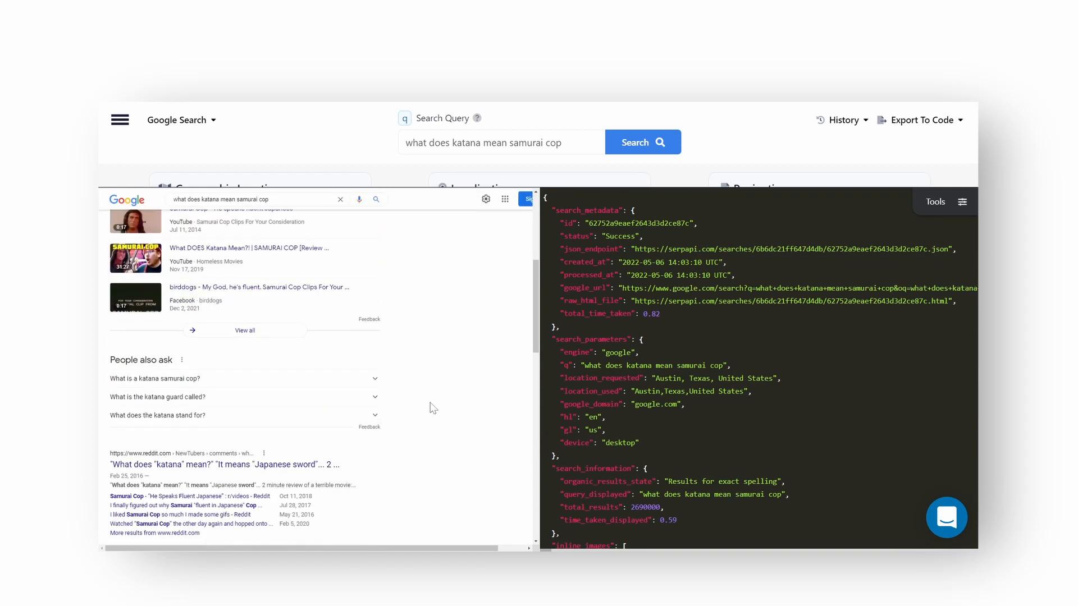
{"action": "scroll", "scroll_direction": "down", "scroll_amount": 3}
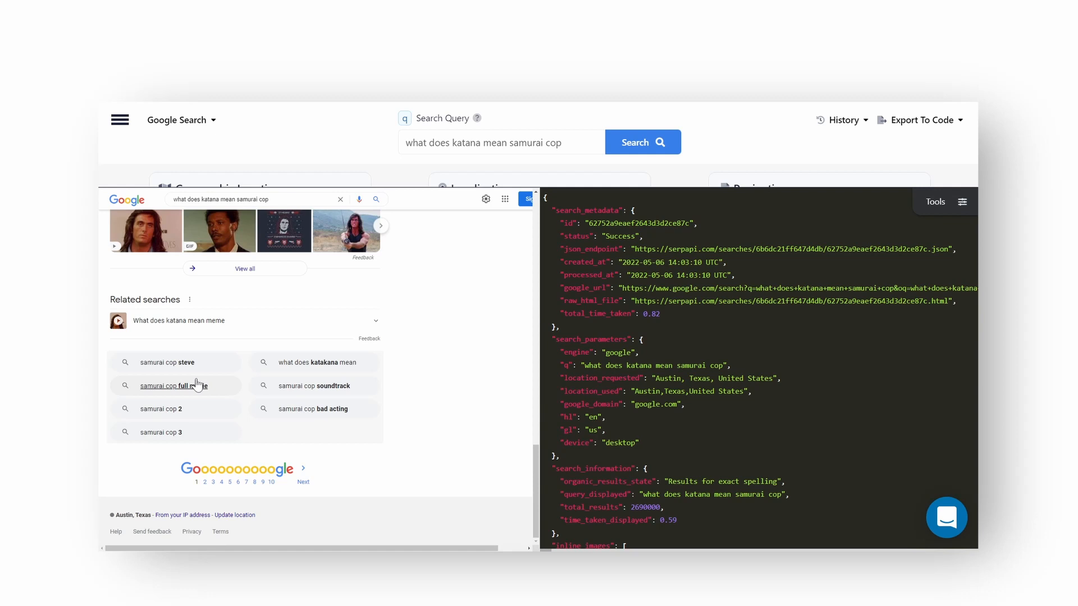
{"action": "mouse_move", "coordinate": [165, 363]}
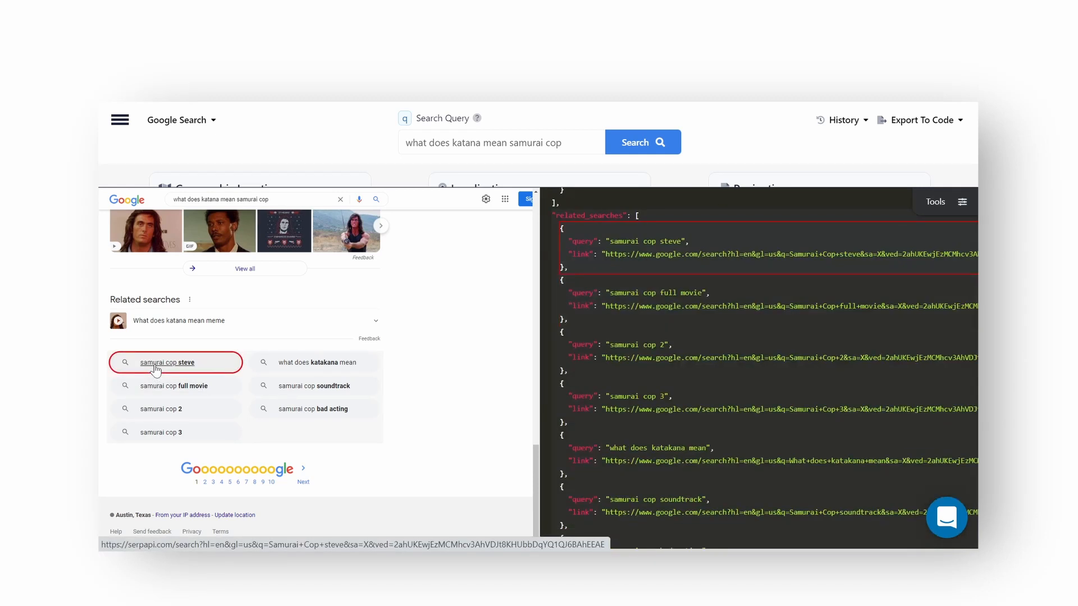
{"action": "mouse_move", "coordinate": [608, 233]}
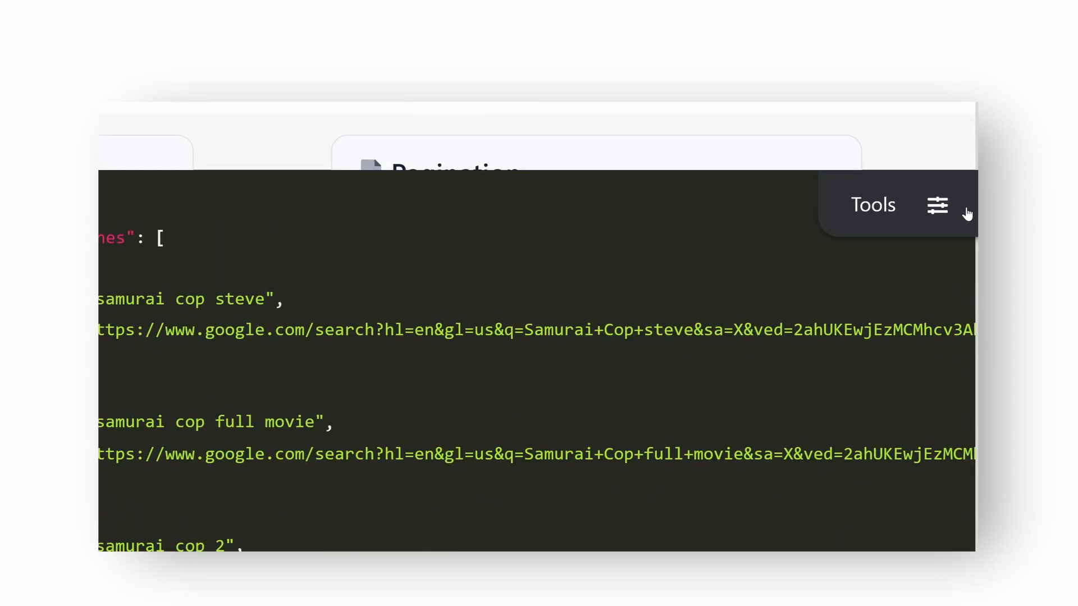
Step: Enable Show JSON path to overlay labels like related_searches[0], then disable it again
{"action": "left_click", "coordinate": [937, 205]}
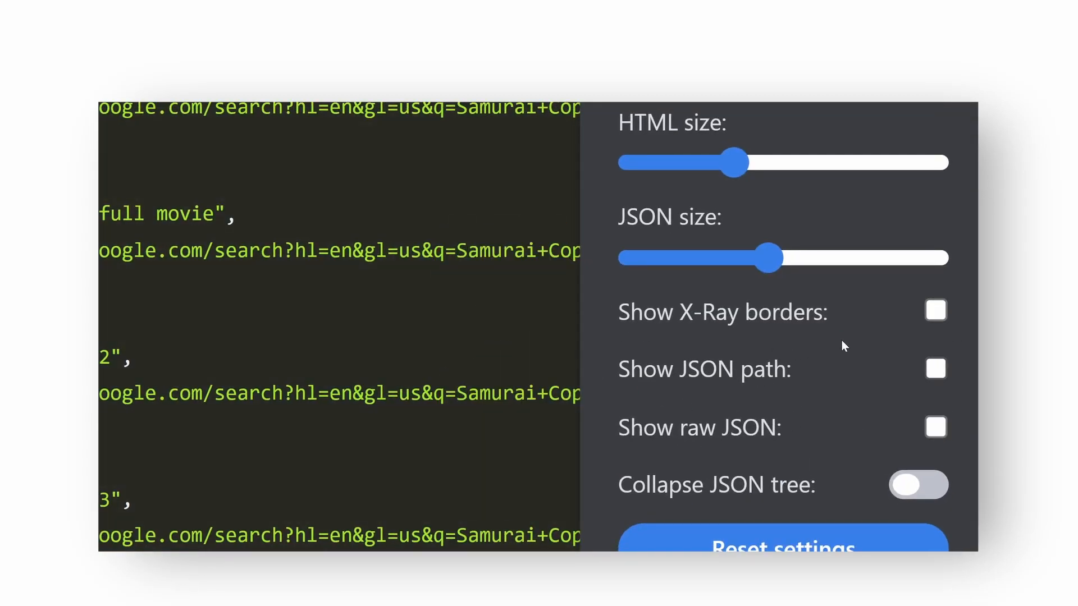
{"action": "mouse_move", "coordinate": [626, 324]}
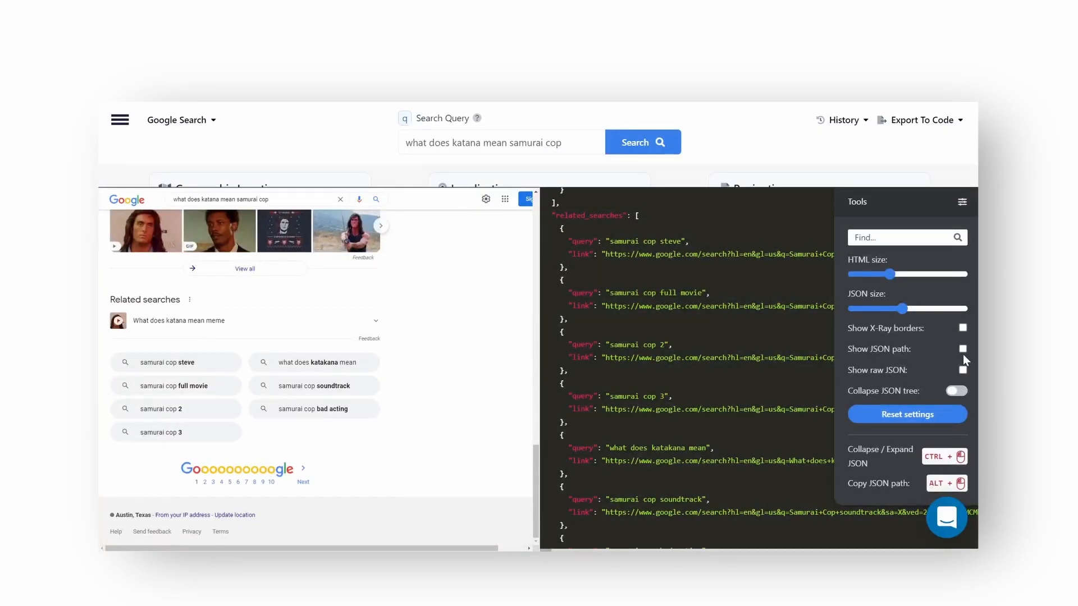
{"action": "left_click", "coordinate": [962, 348]}
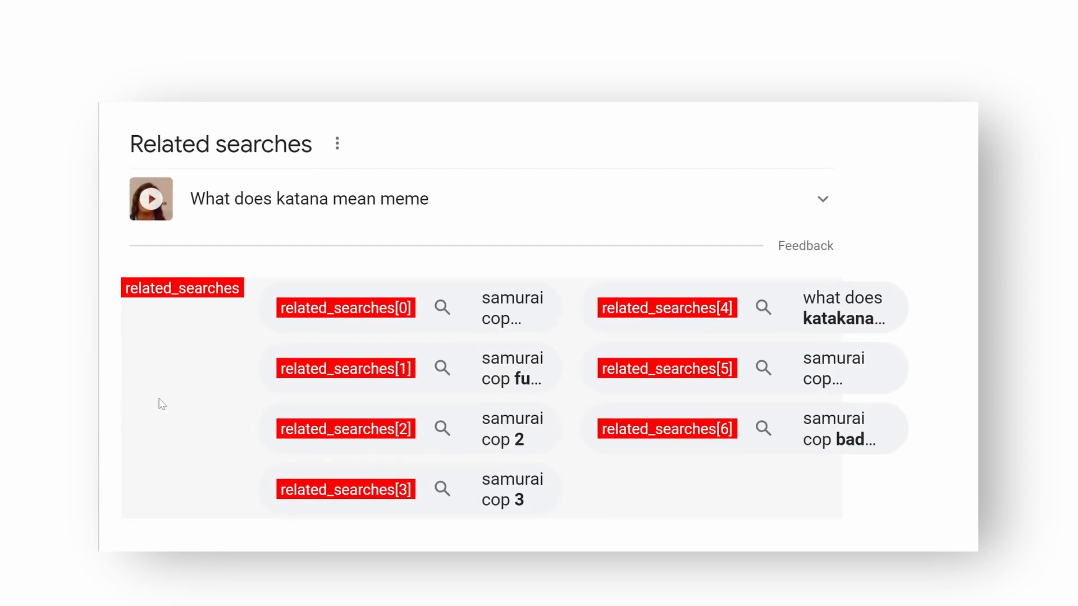
{"action": "scroll", "scroll_direction": "down", "scroll_amount": 3}
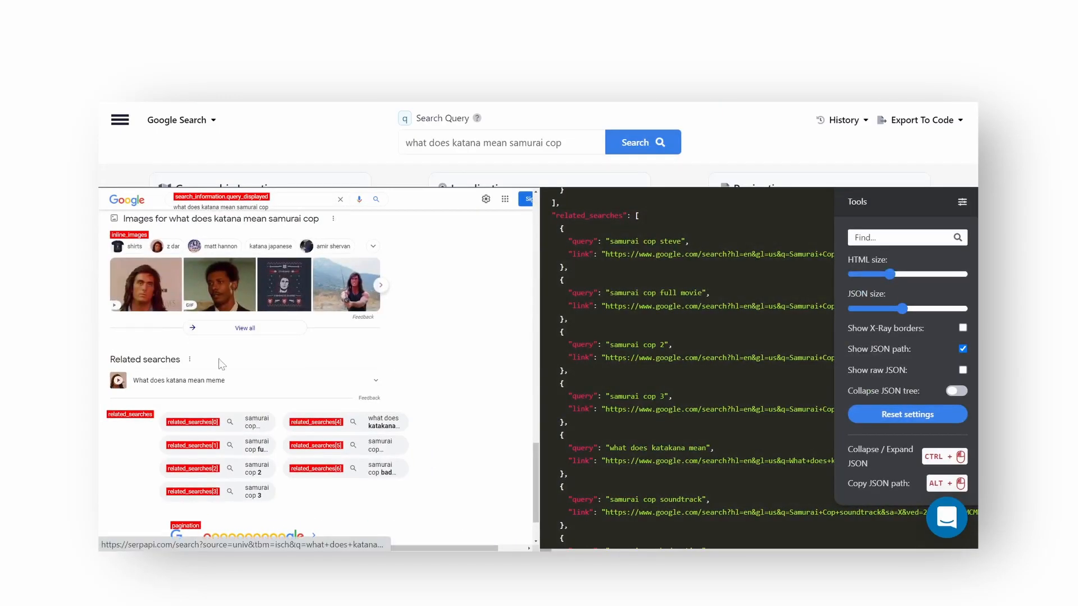
{"action": "left_click", "coordinate": [963, 348]}
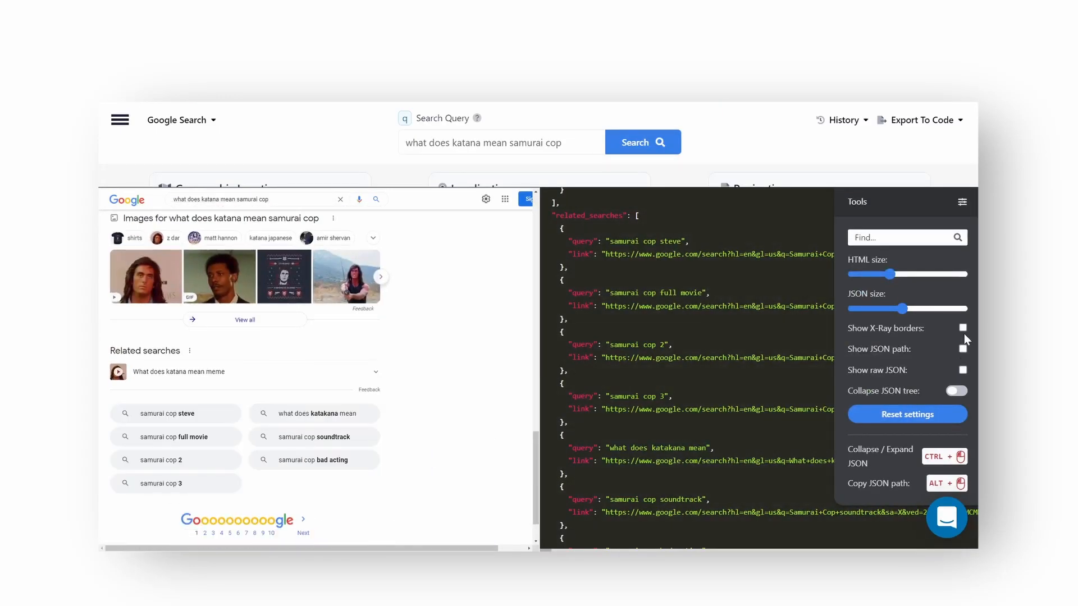
{"action": "left_click", "coordinate": [962, 328]}
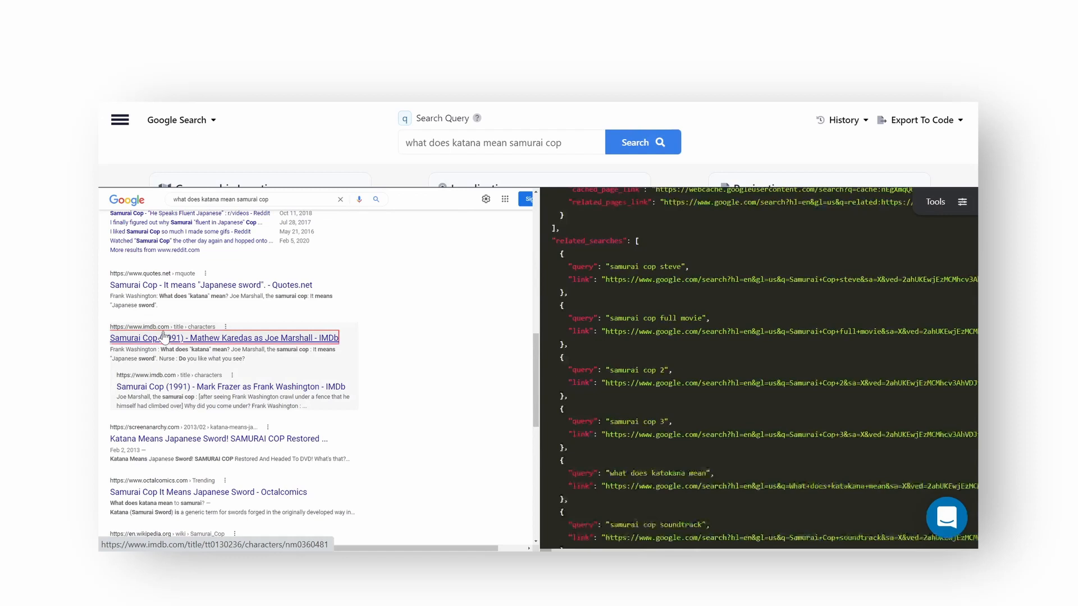
Step: Match the IMDb organic result, its object and snippet field between JSON and page
{"action": "left_click", "coordinate": [225, 338]}
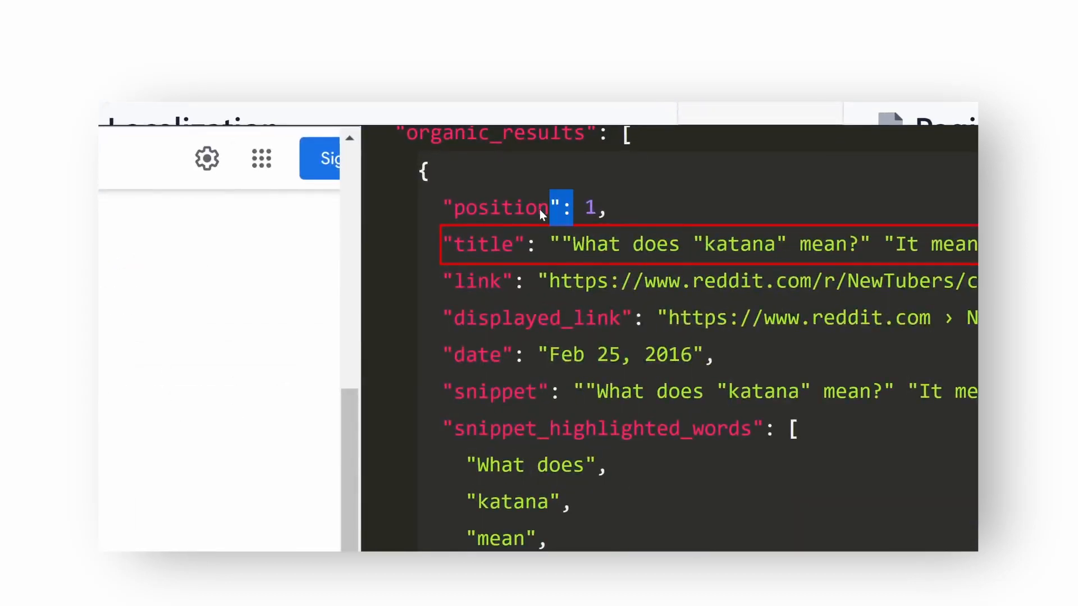
{"action": "left_click", "coordinate": [595, 208]}
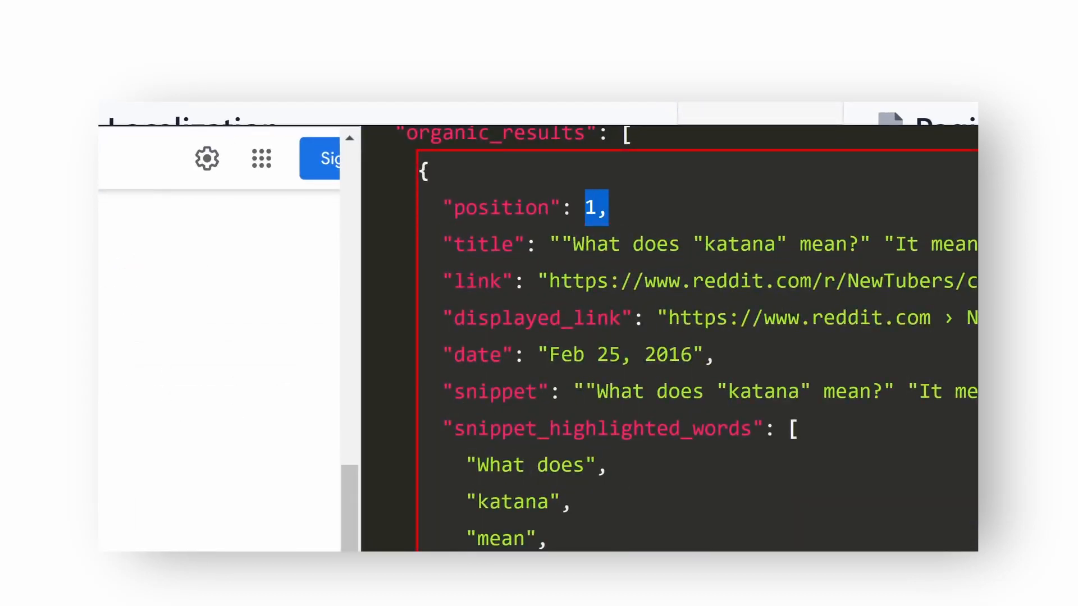
{"action": "left_click", "coordinate": [641, 143]}
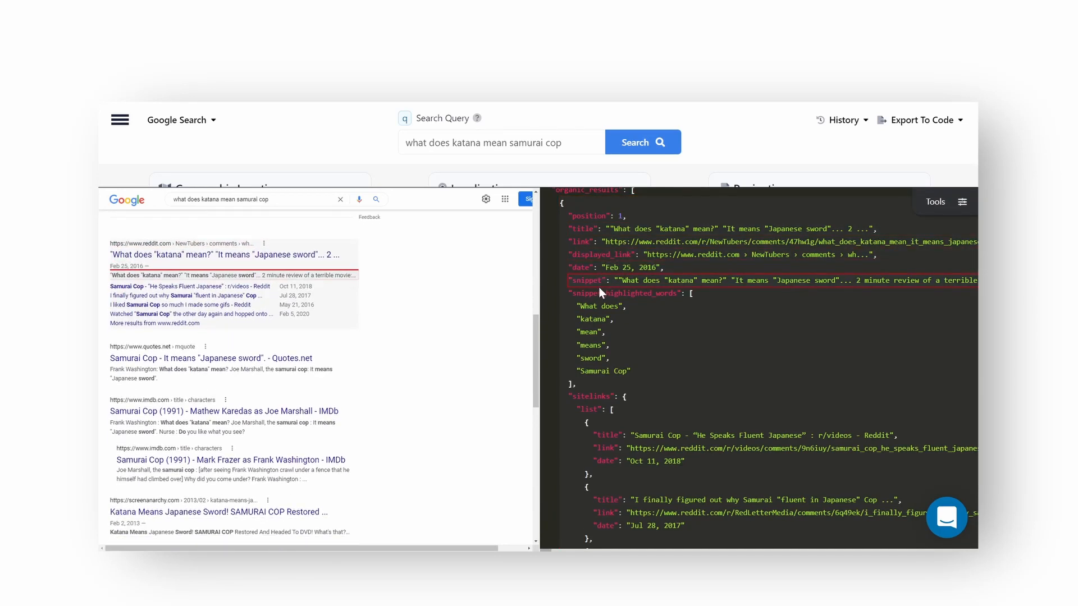
Step: Rerun the search and bring up Export To Code with Python integration code
{"action": "left_click", "coordinate": [642, 143]}
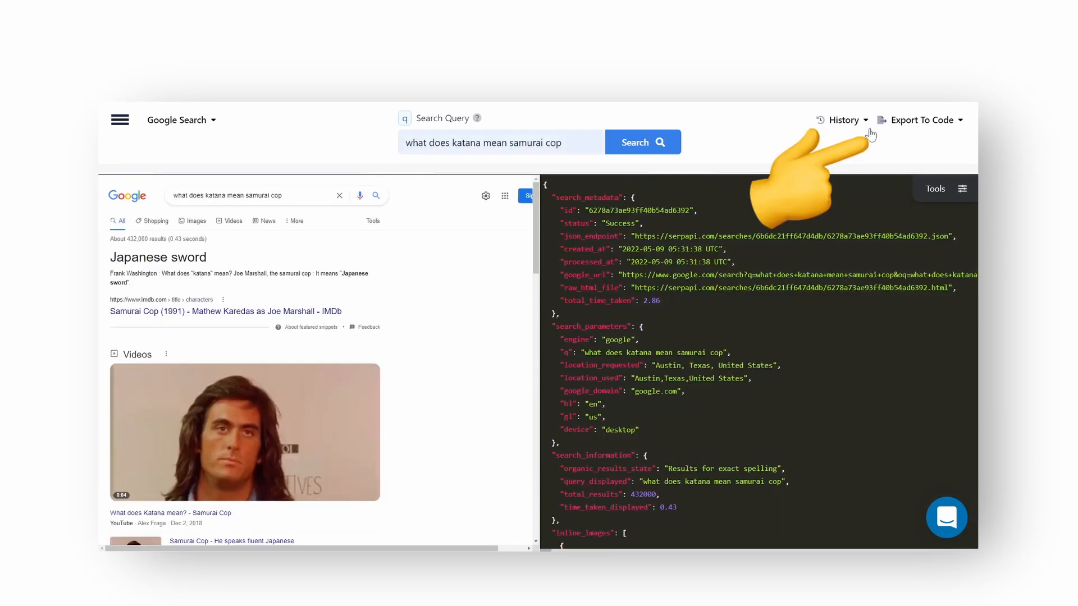
{"action": "left_click", "coordinate": [924, 120]}
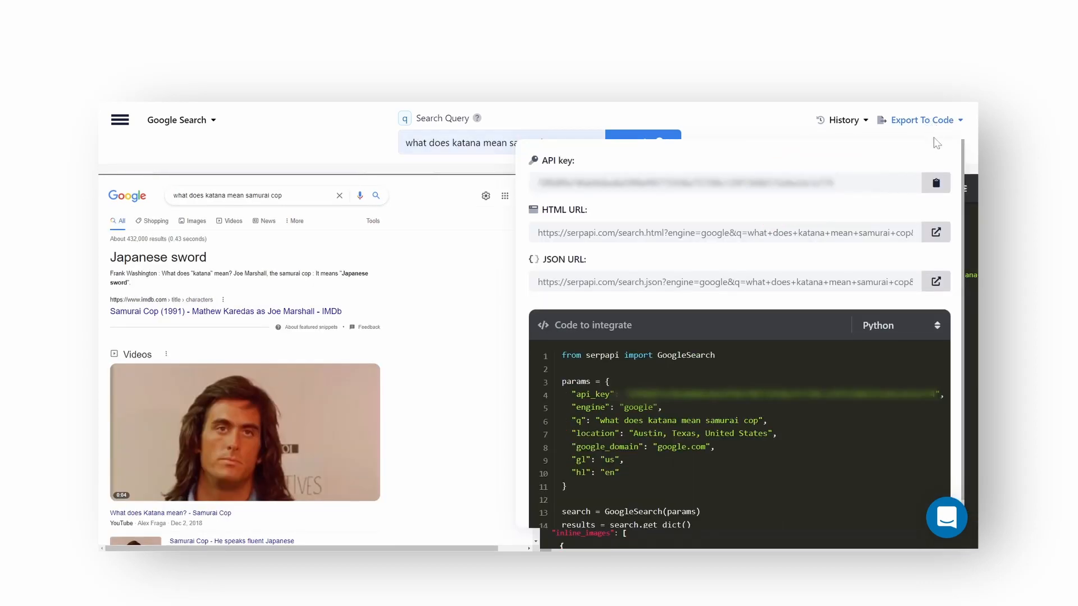
{"action": "mouse_move", "coordinate": [935, 398]}
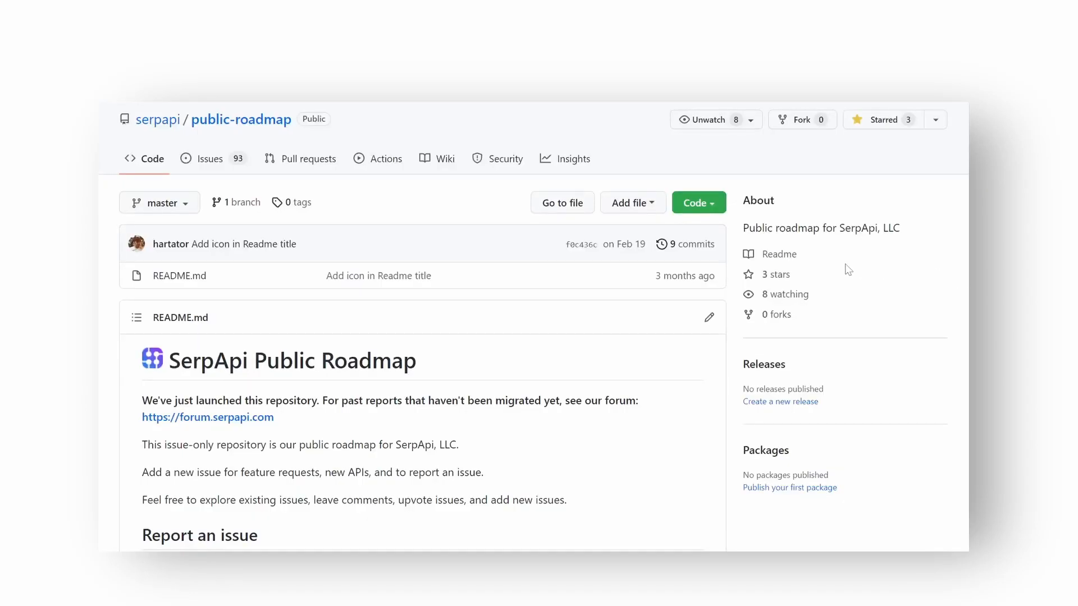
Step: View the open issues list of the serpapi/public-roadmap repository
{"action": "left_click", "coordinate": [208, 159]}
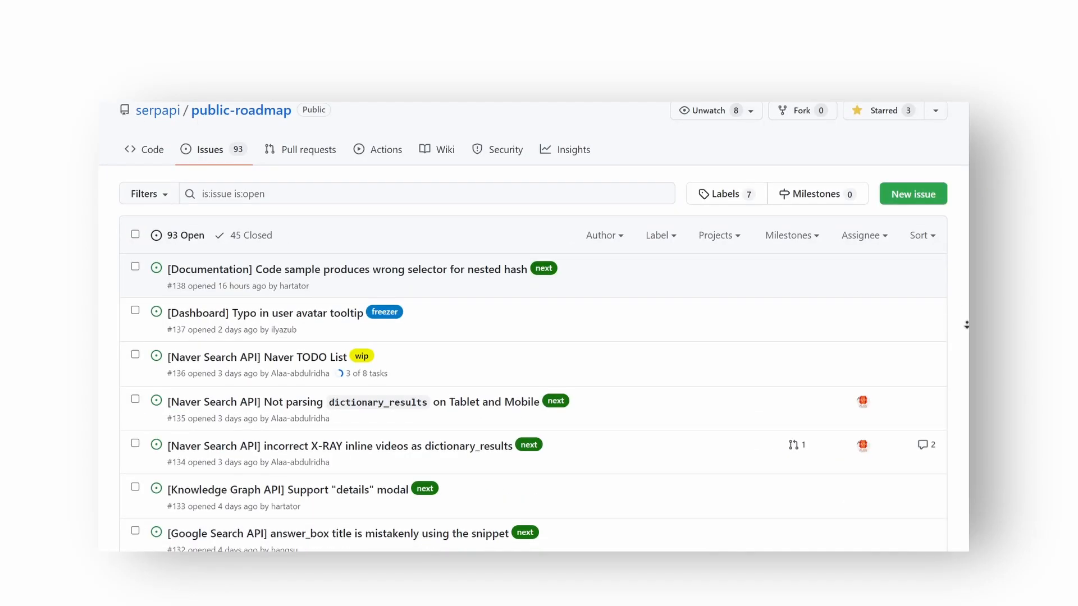
{"action": "scroll", "scroll_direction": "down", "scroll_amount": 3}
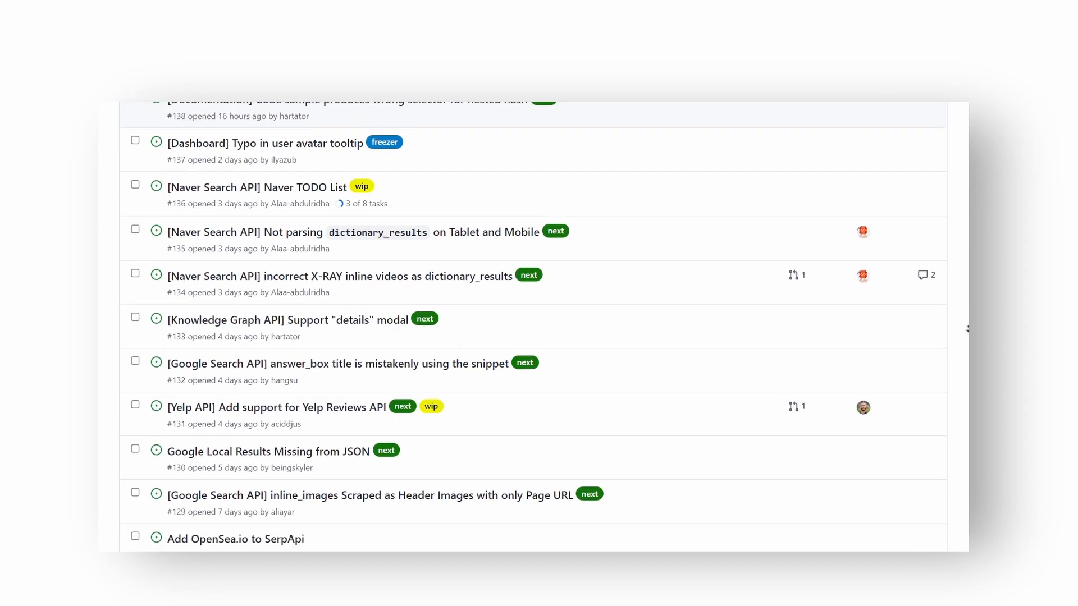